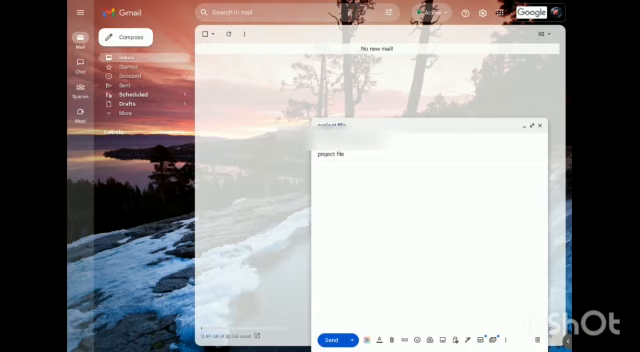
# - Click into the body of the 'project file' email draft
pyautogui.click(322, 168)
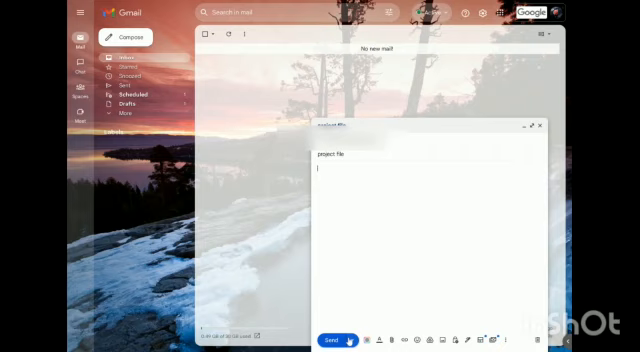
pyautogui.moveTo(352, 340)
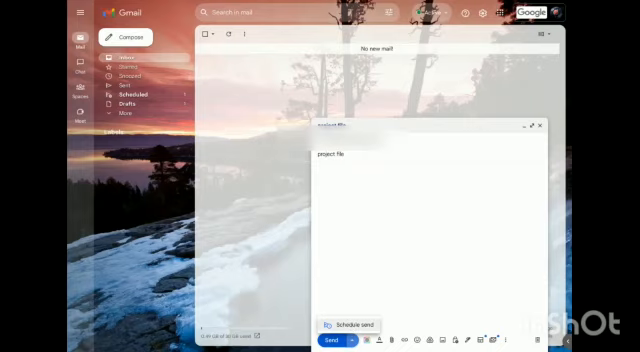
# - Choose Schedule send from the Send menu to see preset send times
pyautogui.click(356, 325)
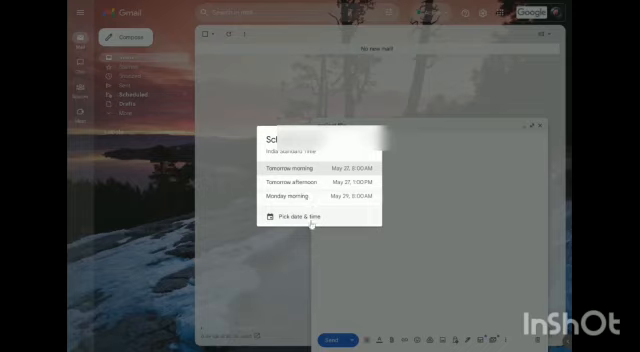
# - Pick a custom send date of May 27, keeping 7:05 PM as the time
pyautogui.click(304, 217)
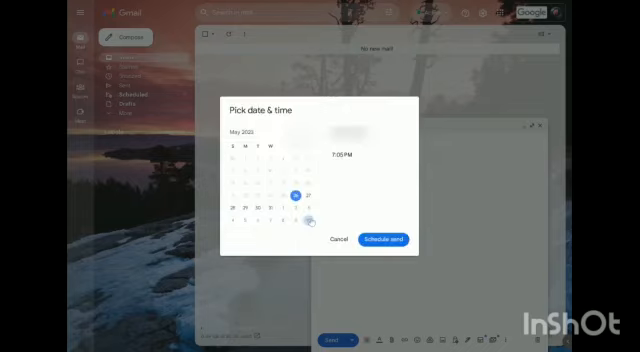
pyautogui.click(234, 211)
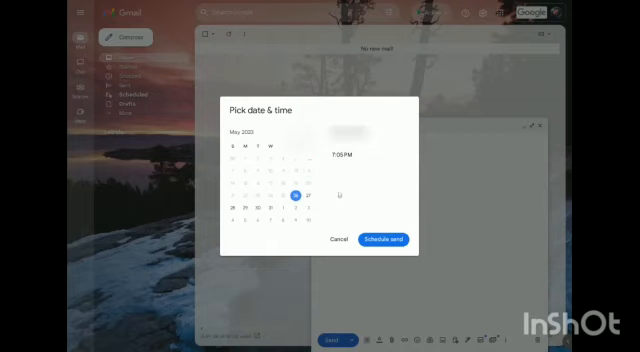
pyautogui.click(262, 208)
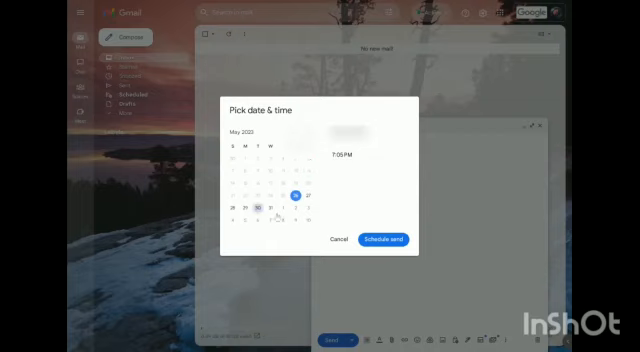
pyautogui.click(261, 206)
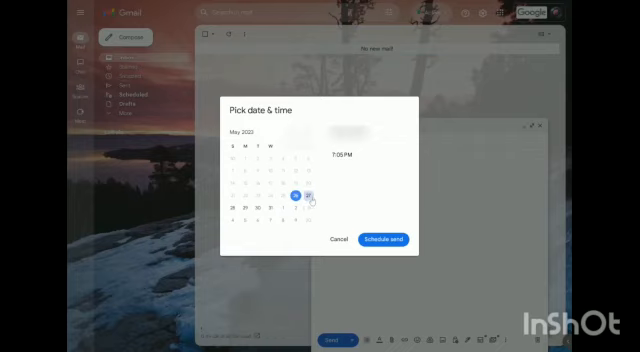
pyautogui.click(310, 191)
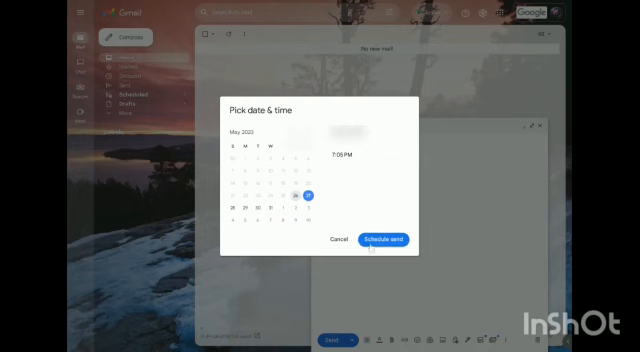
# - Confirm the May 27, 7:05 PM schedule and close the 'Send scheduled' toast
pyautogui.click(382, 240)
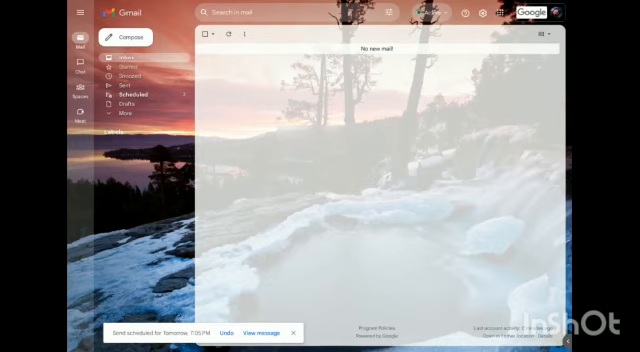
pyautogui.click(292, 331)
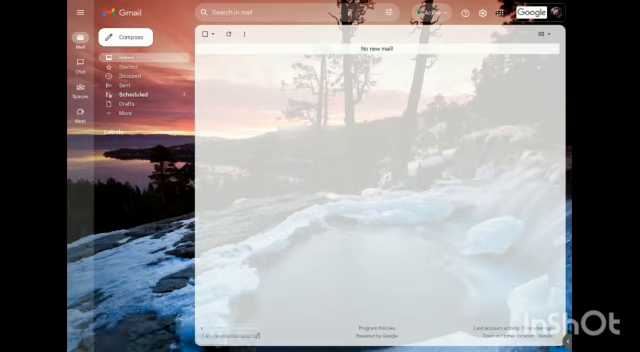